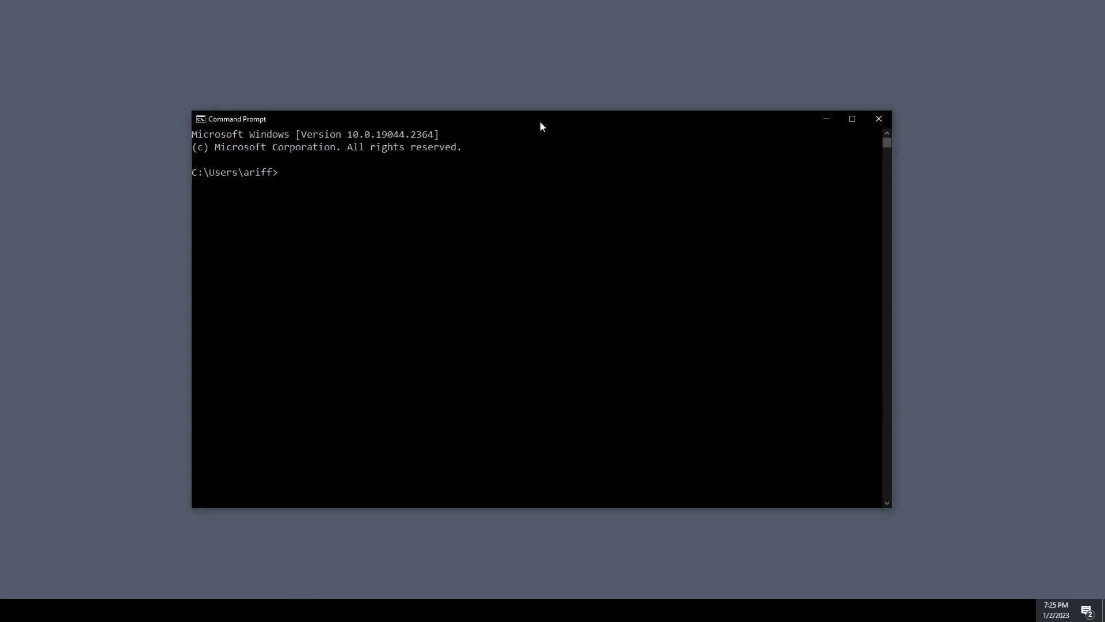
Pip-install reemployct-data-entry, import its entry module in Python, and paste entry.main() from clipboard history
type("pip install reemployct-data-entry")
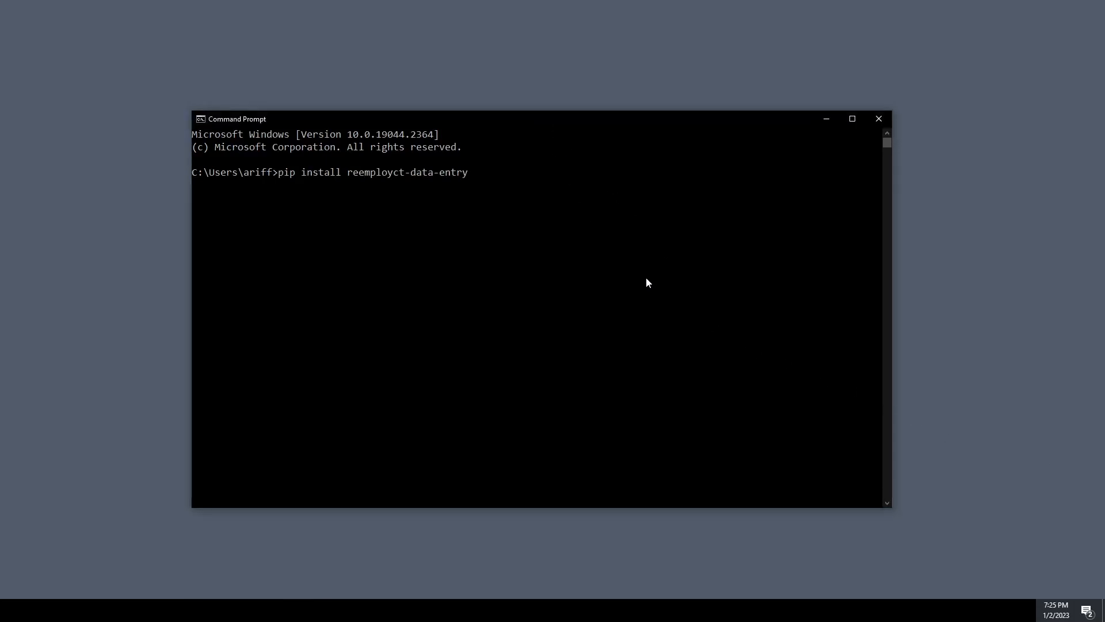
key("Enter")
type("python")
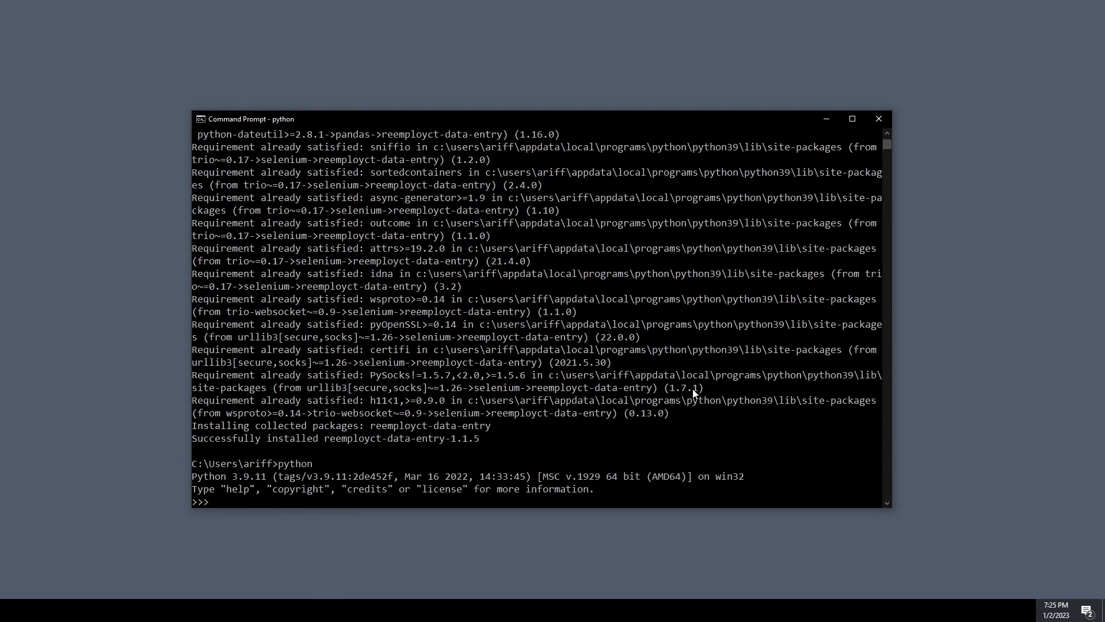
type("from reemployct_data_entry import entry")
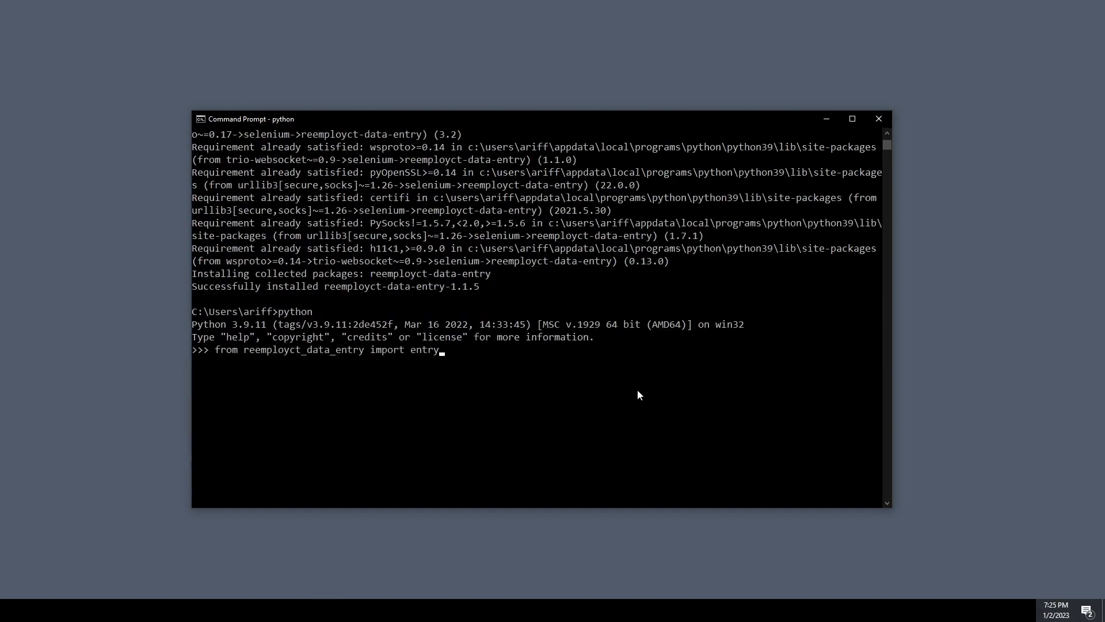
key("enter")
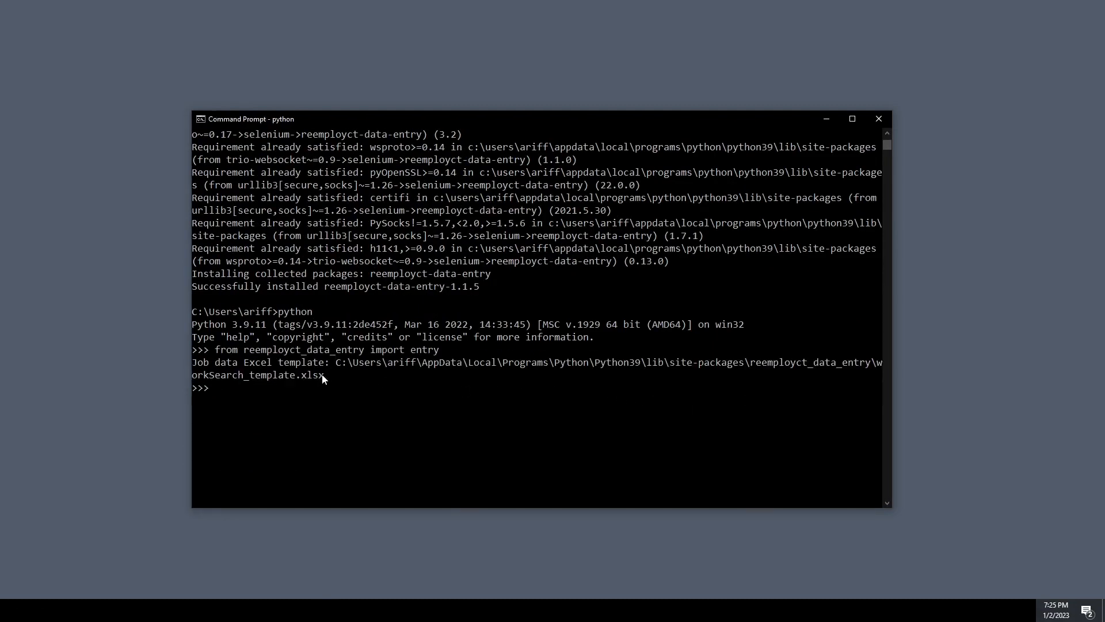
key("Win+v")
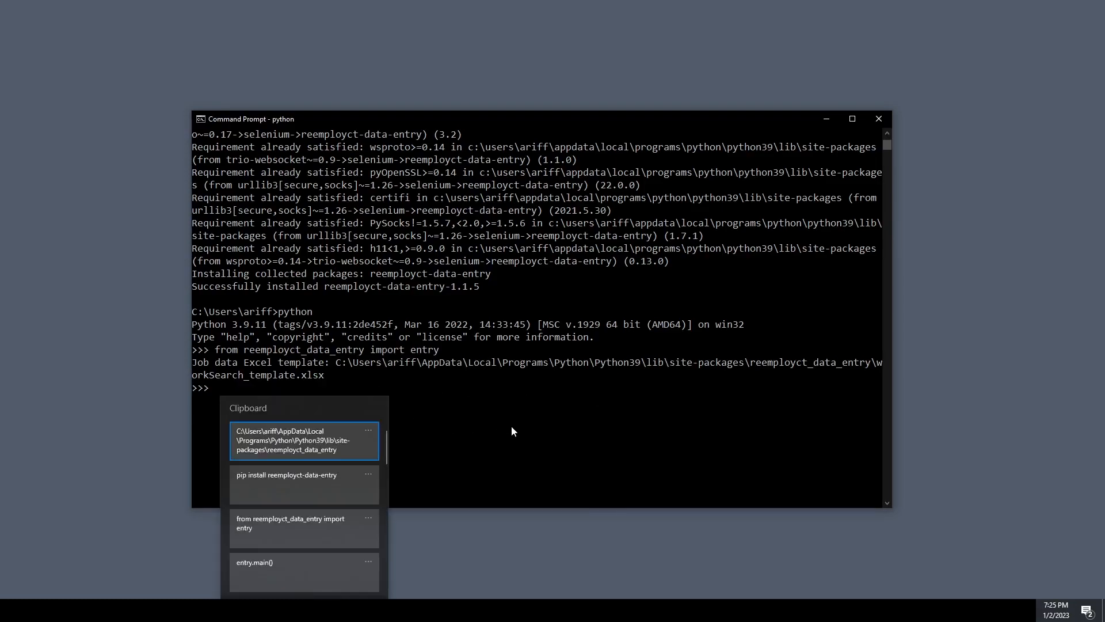
left_click(254, 561)
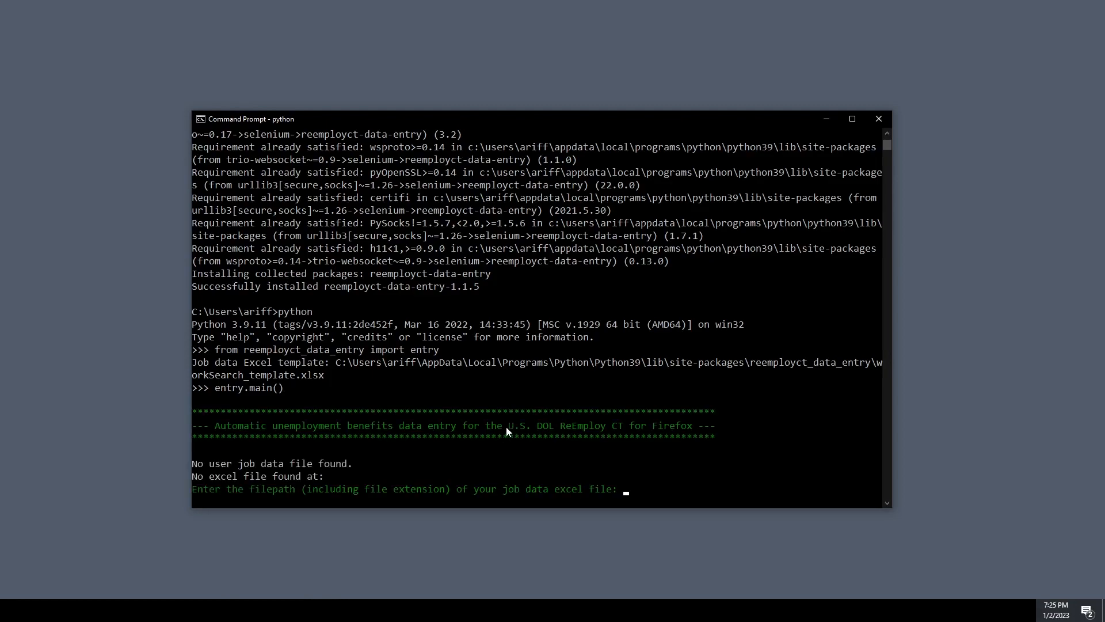
mouse_move(677, 477)
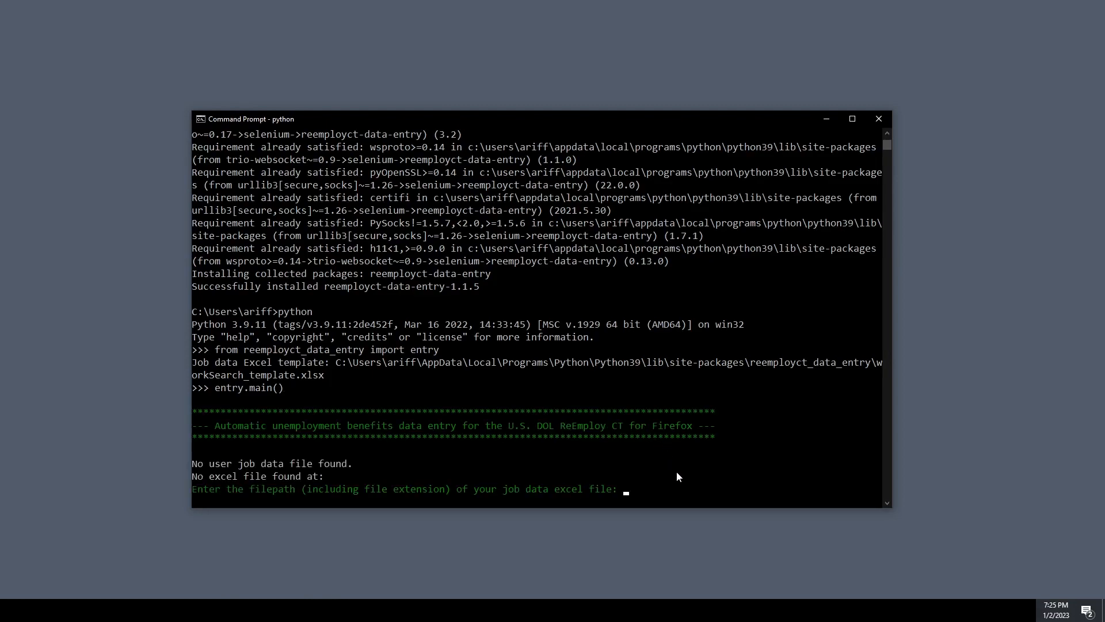
Give the entry tool the template path and username 'example', then select workSearch_template.xlsx
type("C:\\Users\\ariff\\AppData\\Local\\Programs\\Python\\Python39\\lib\\site-packages\\reemployct_data_entry\\workSearch_template.xlsx")
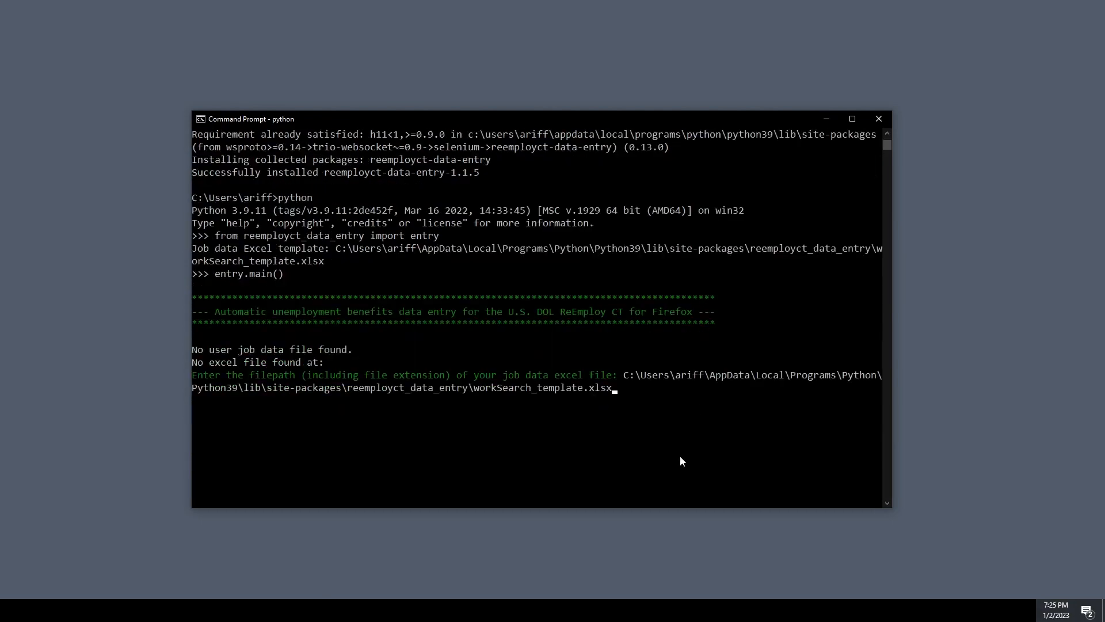
key("enter")
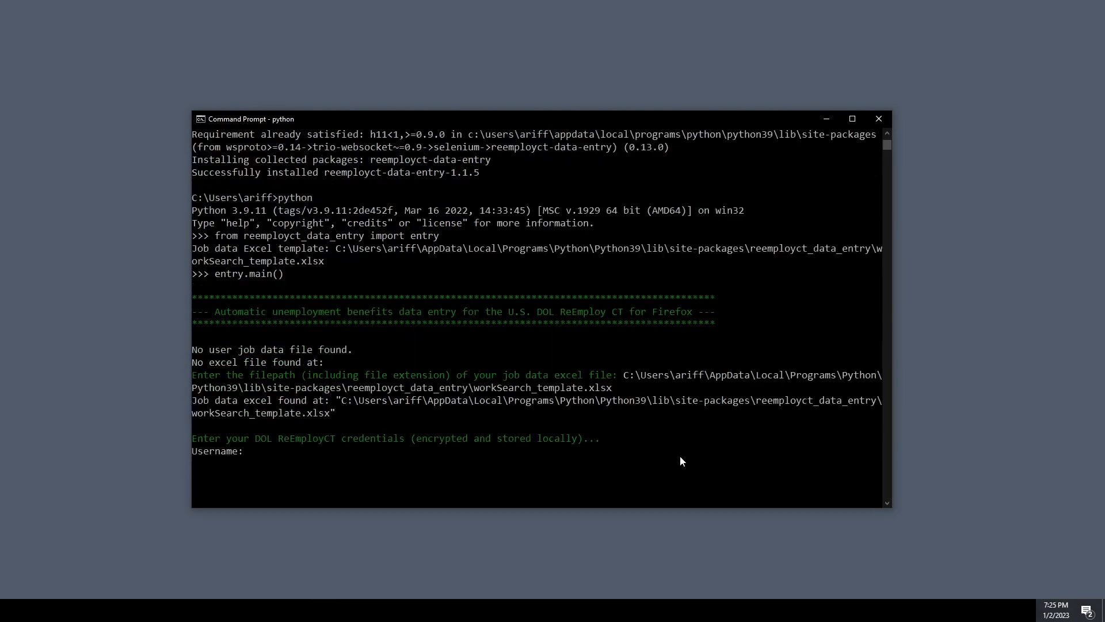
type("example")
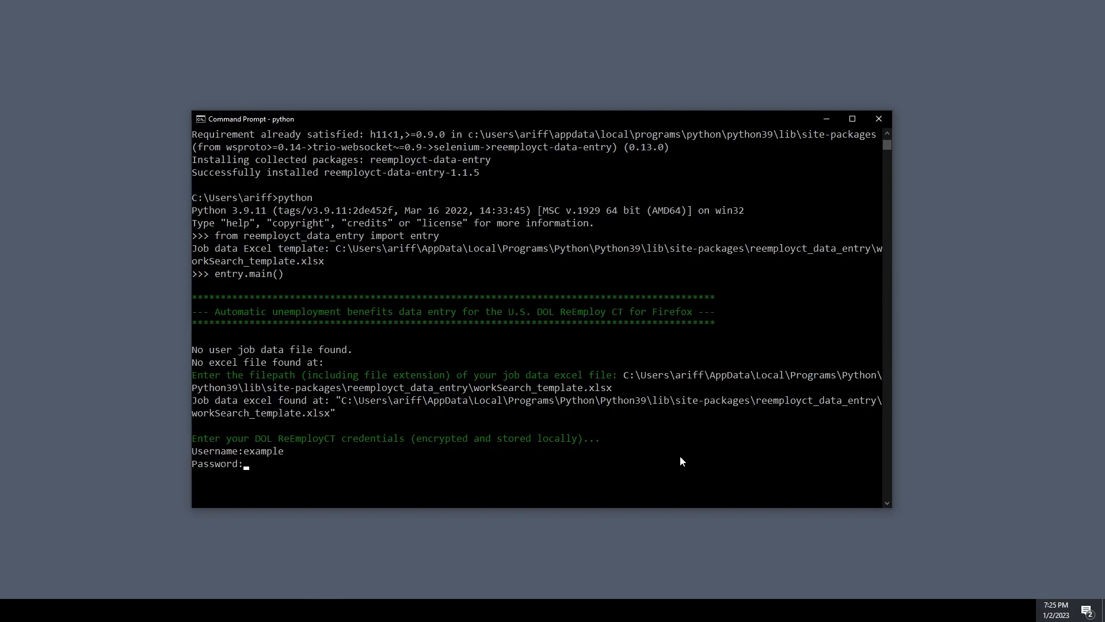
key("Enter")
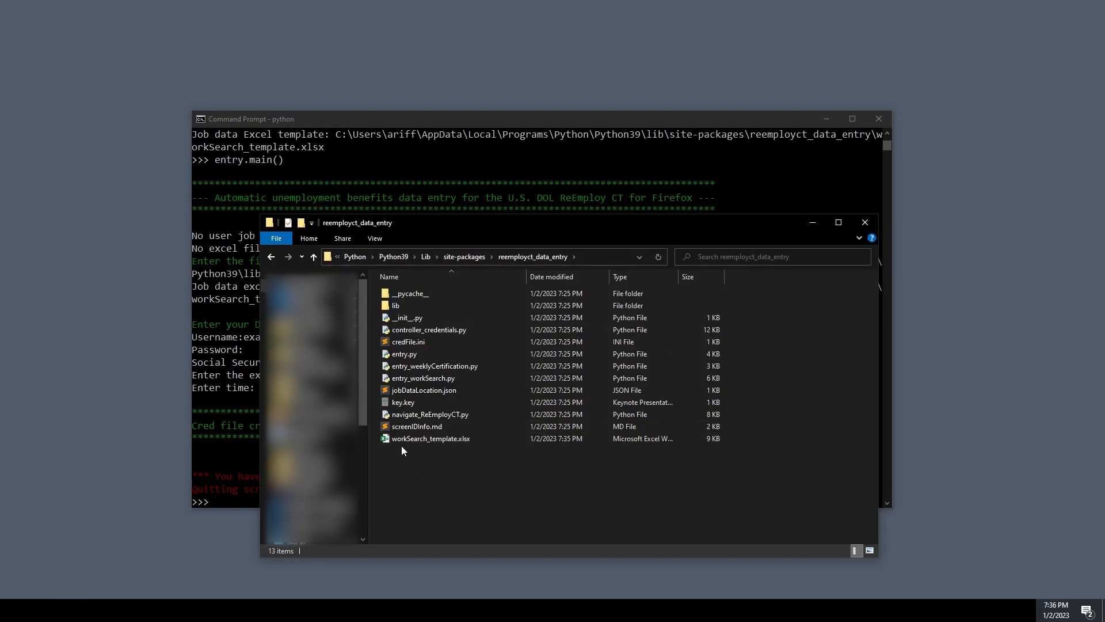
left_click(430, 437)
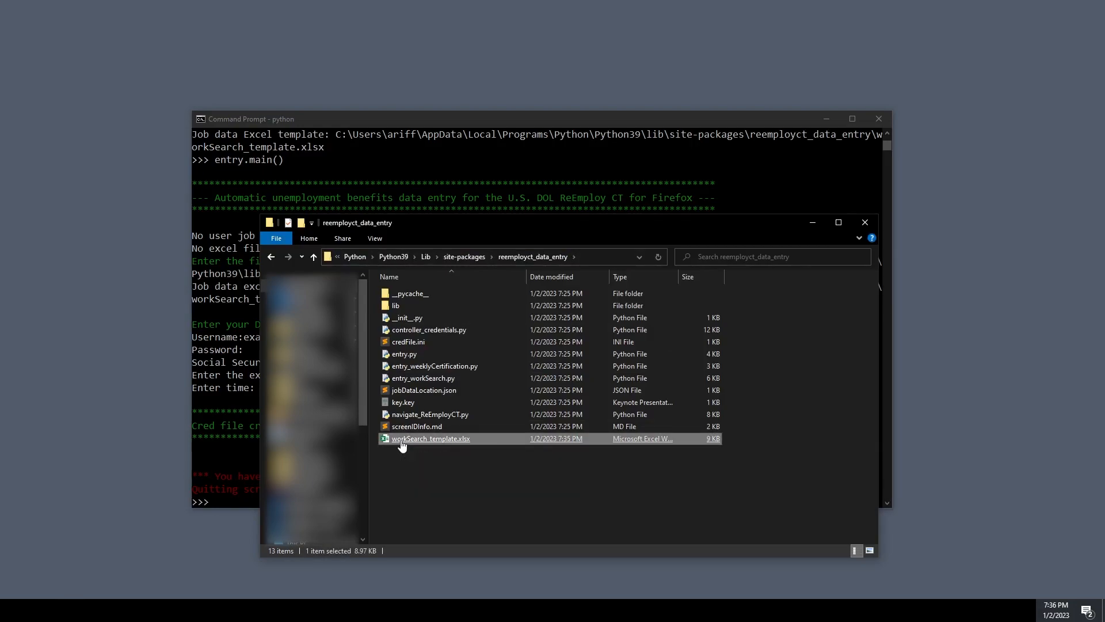
Open workSearch_template.xlsx to review the three Google job rows, then close Excel
double_click(430, 438)
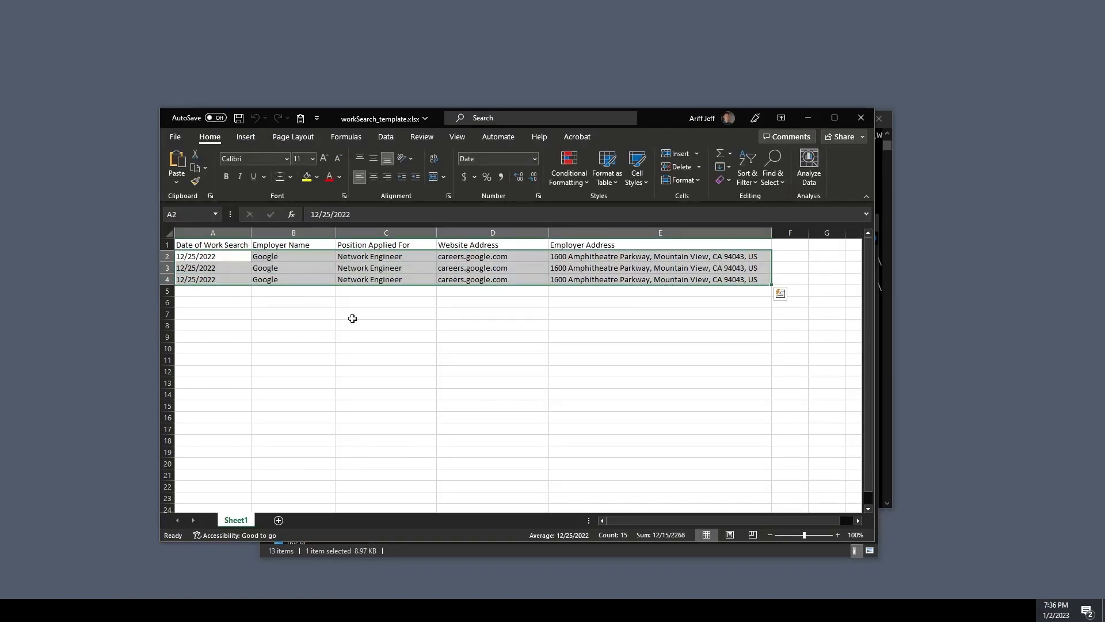
mouse_move(199, 292)
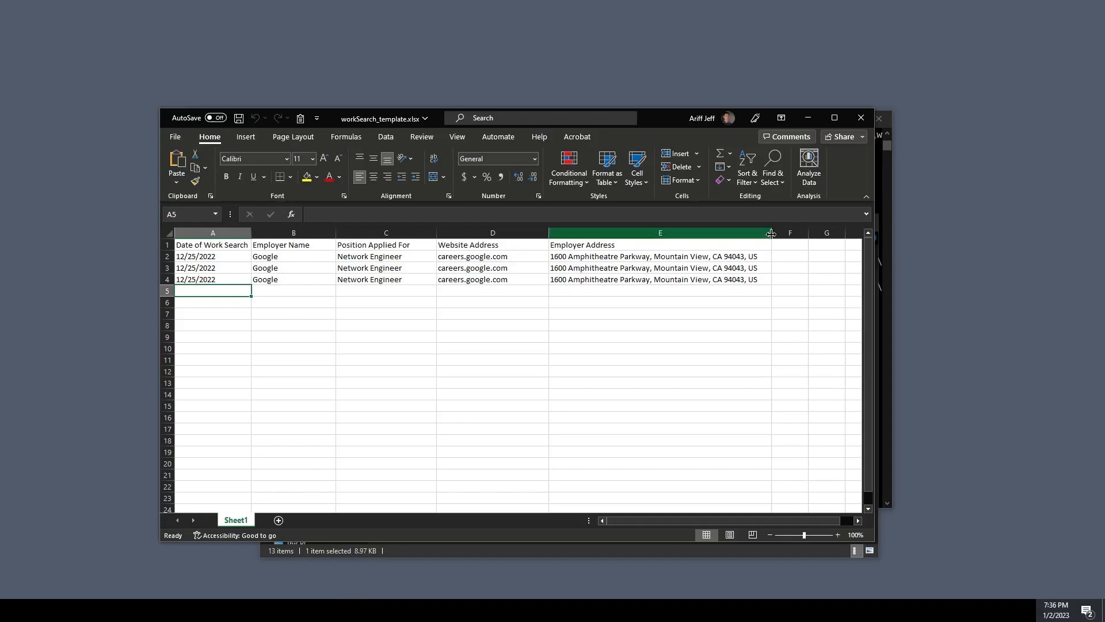
mouse_move(860, 117)
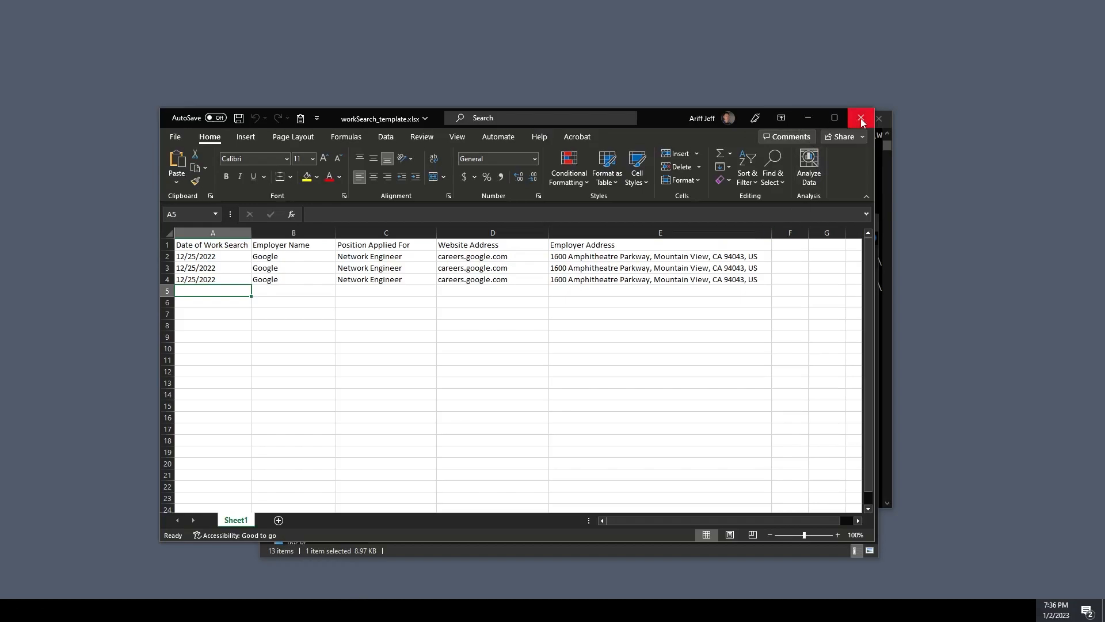
left_click(861, 117)
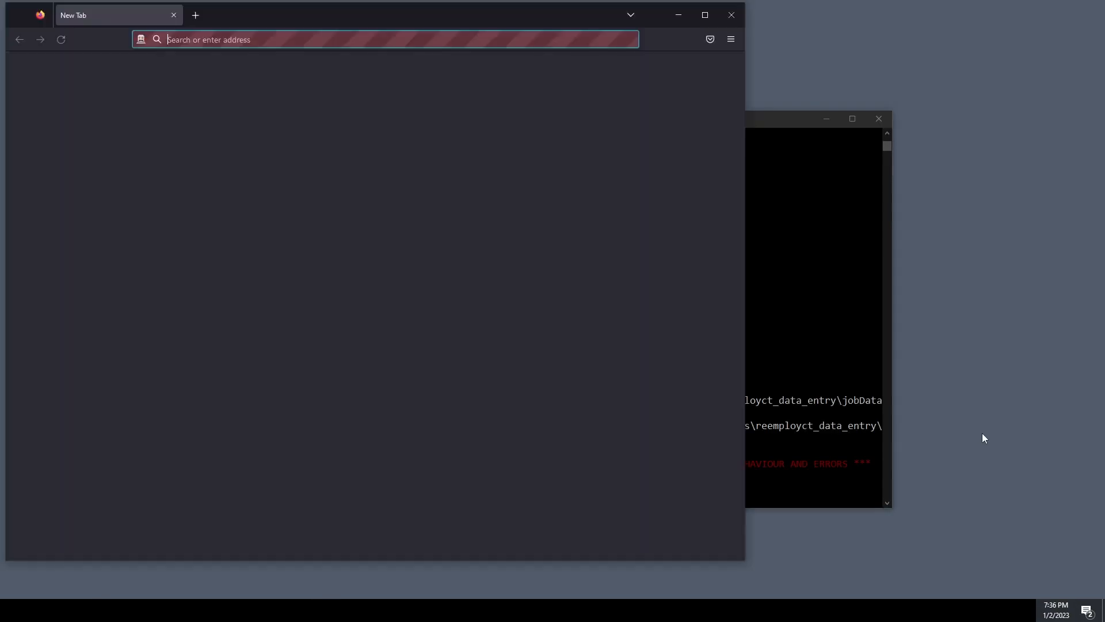
type("https://reemployct.dol.ct.gov/accessct/faces/login/login_local.xhtml")
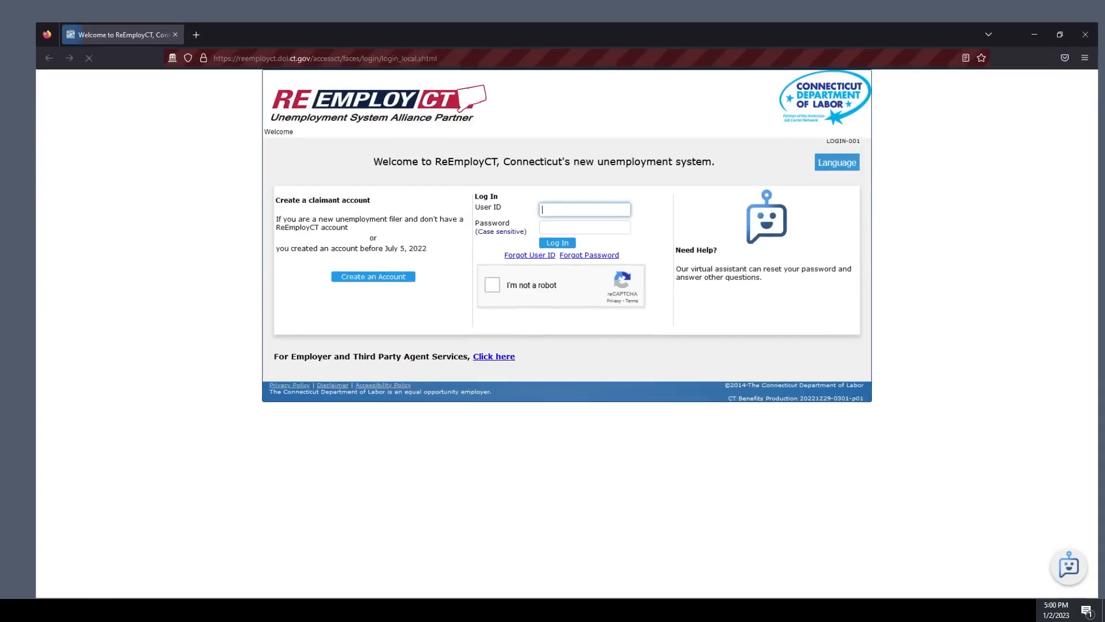
Tick 'I'm not a robot' and mark the motorcycle tiles in the image challenge
left_click(493, 285)
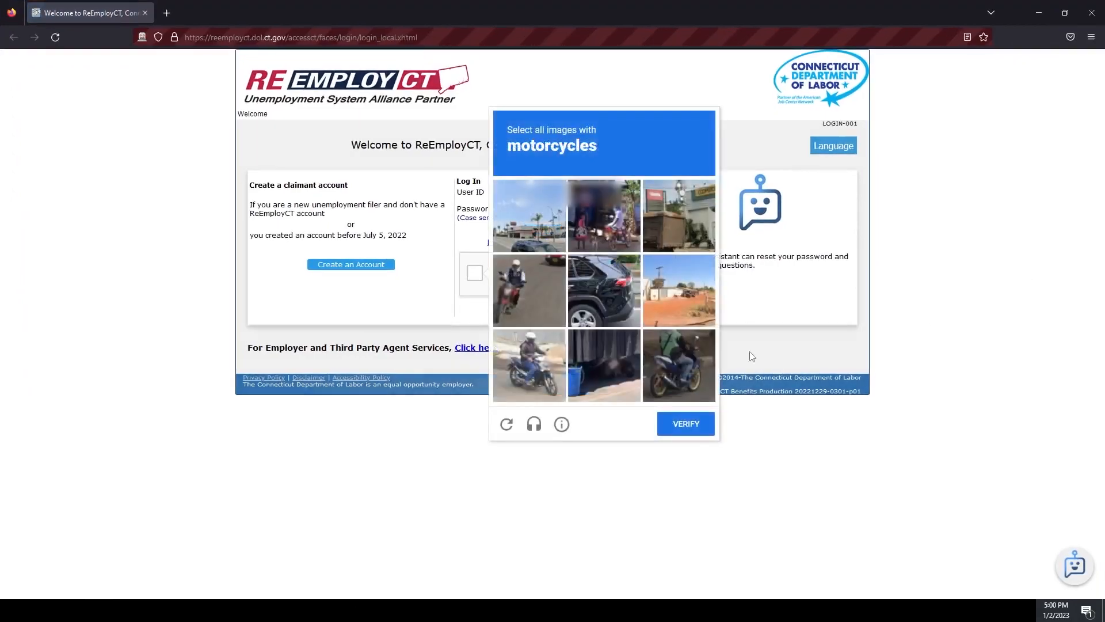
left_click(529, 364)
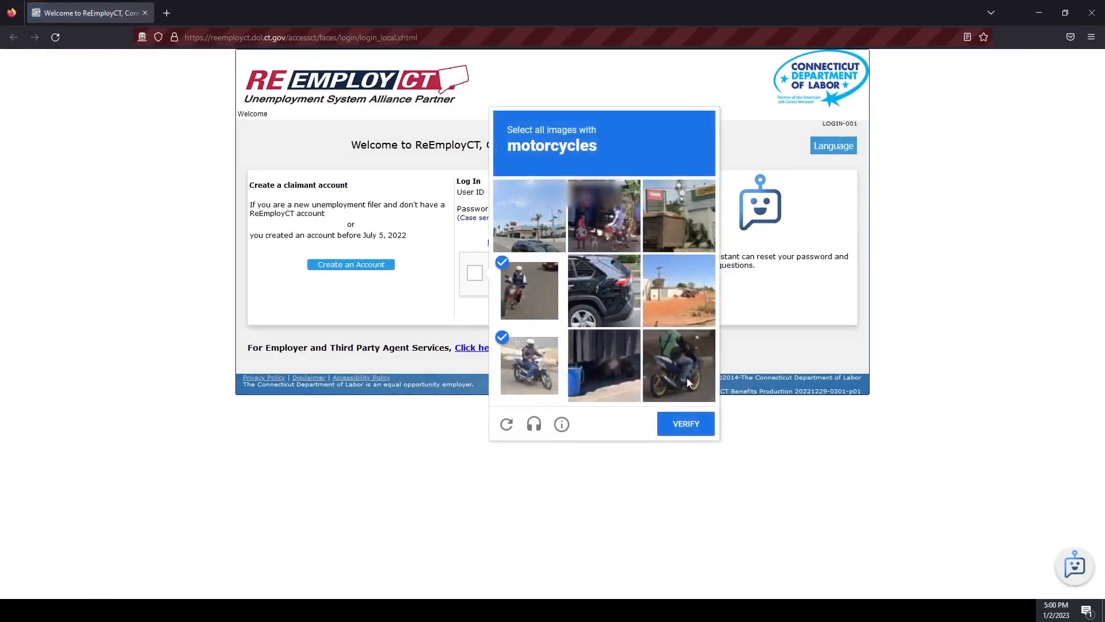
left_click(685, 424)
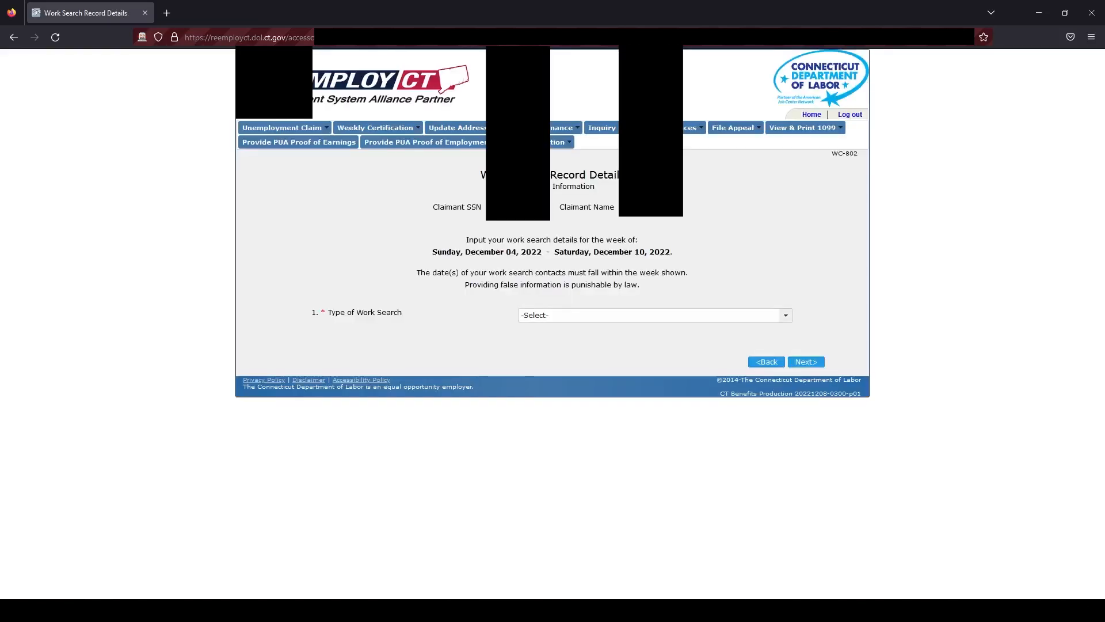
Let the script fill the work search details, then submit the three employer contacts
left_click(653, 315)
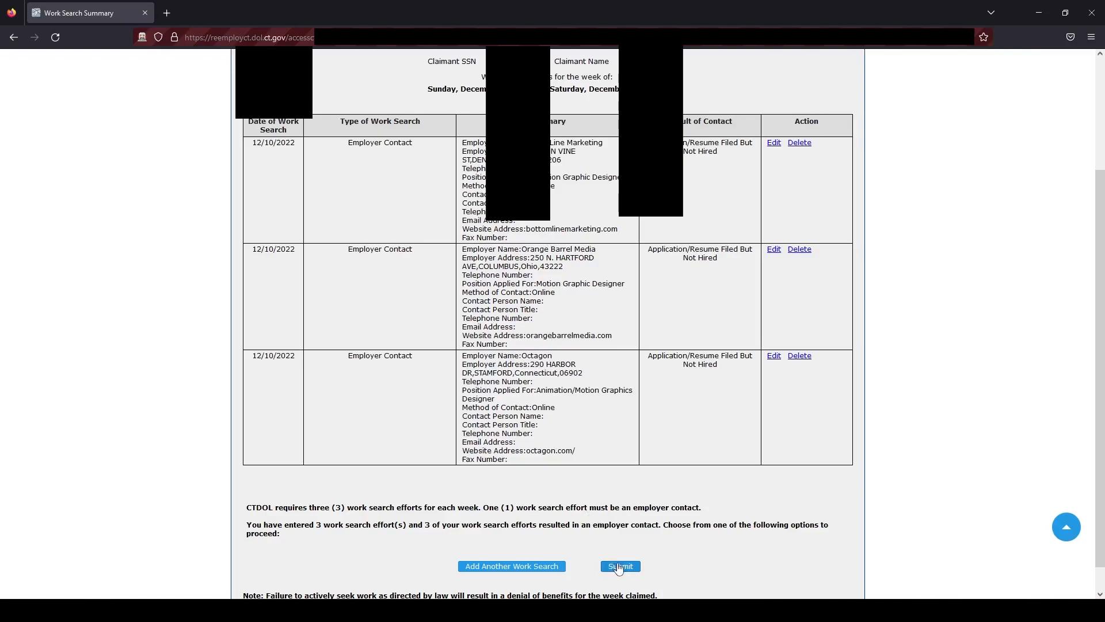
left_click(619, 566)
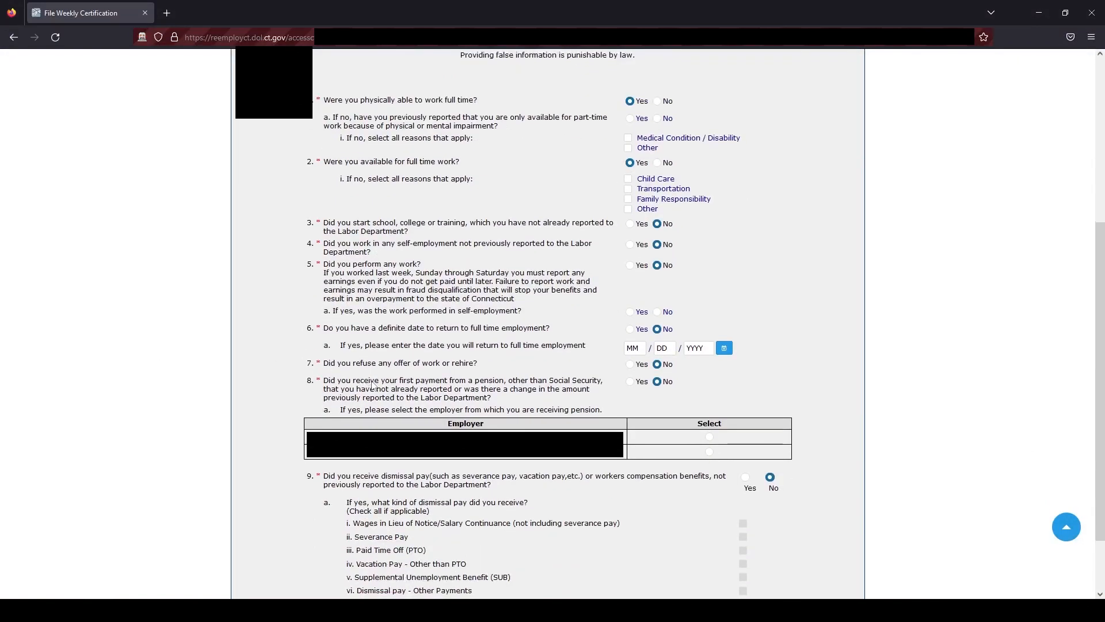
Scroll down the weekly certification questionnaire to the dismissal pay question
scroll("down", 3)
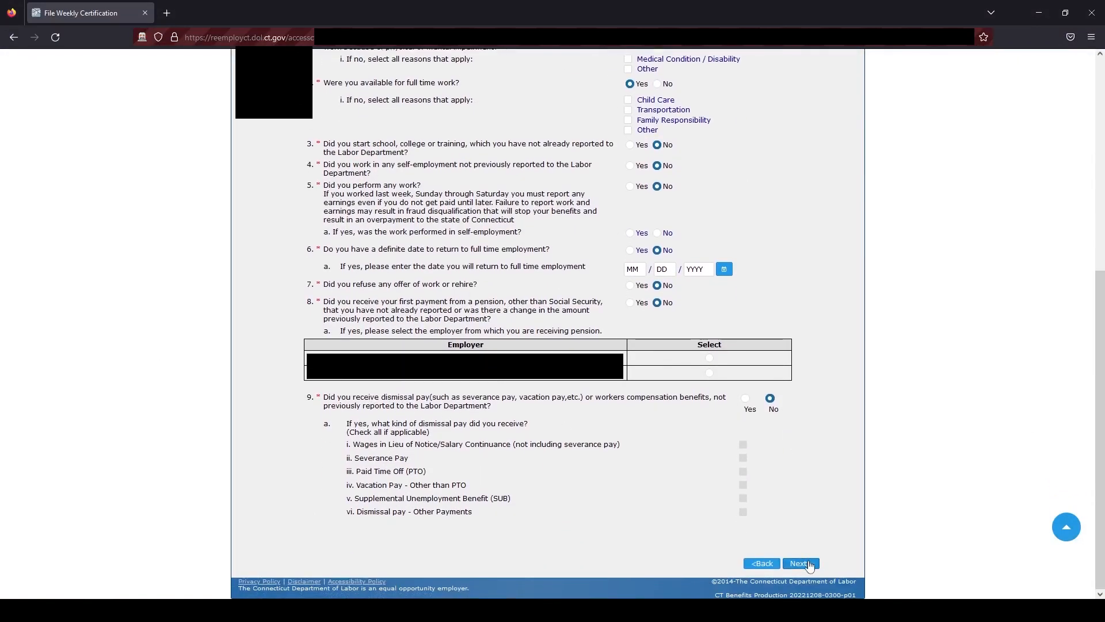